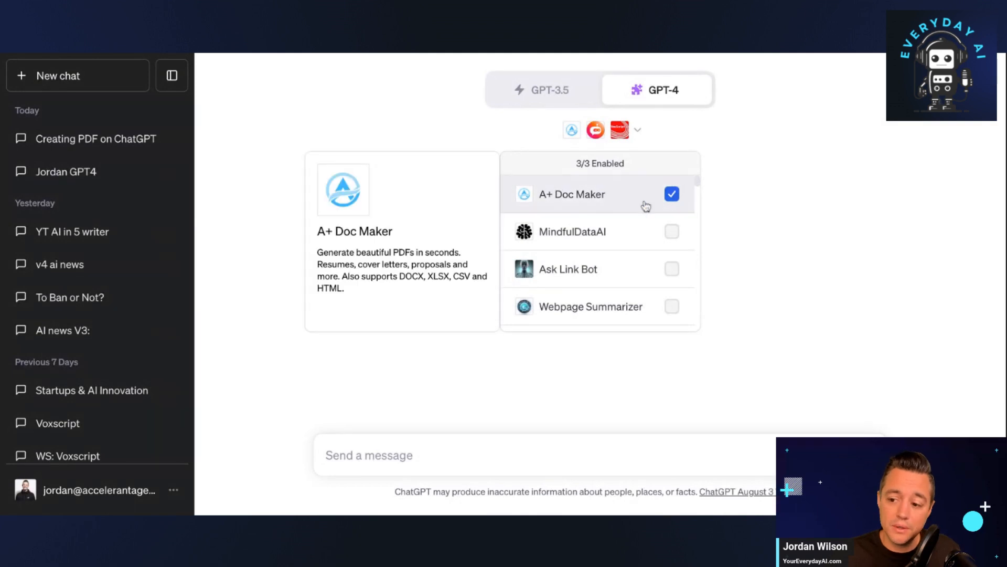
mouse_move(629, 199)
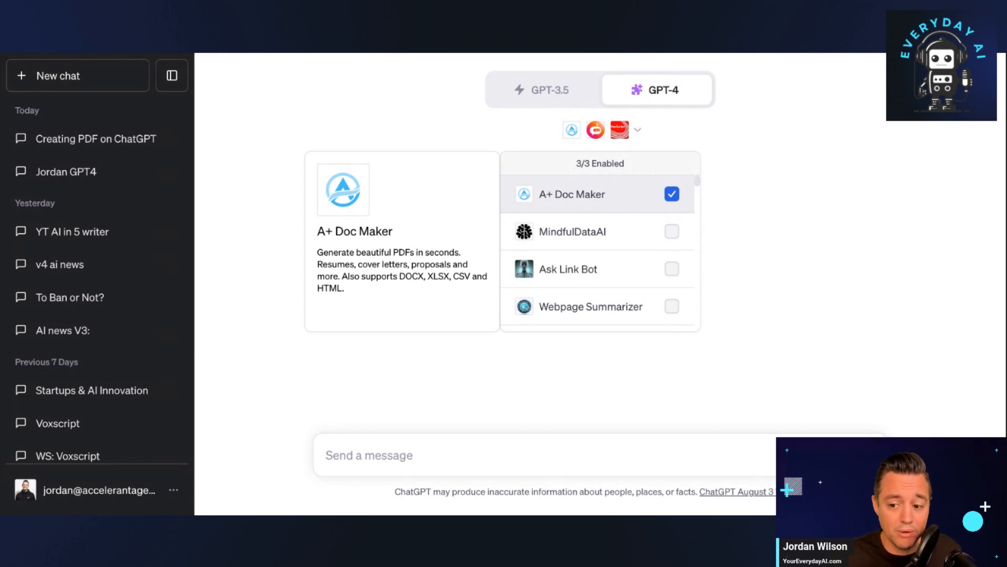
mouse_move(608, 199)
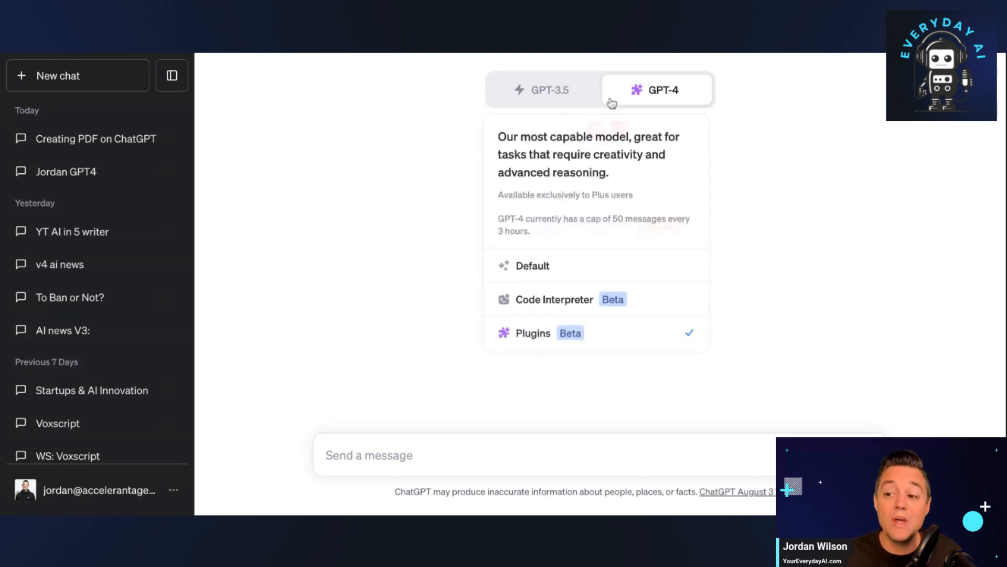
- Send the prompt asking for the article's main points summarized into a PDF via A+ Doc Maker
left_click(656, 89)
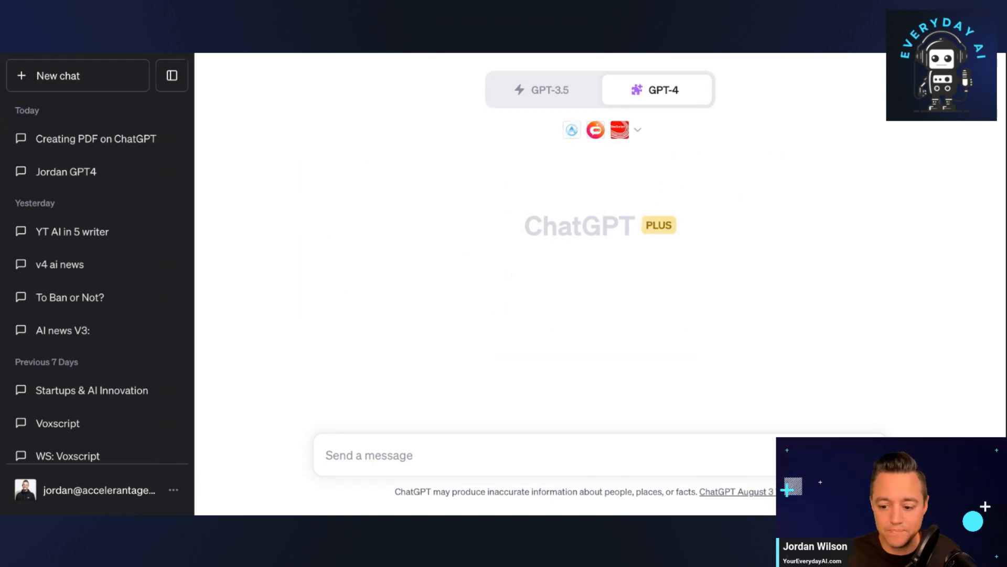
left_click(368, 454)
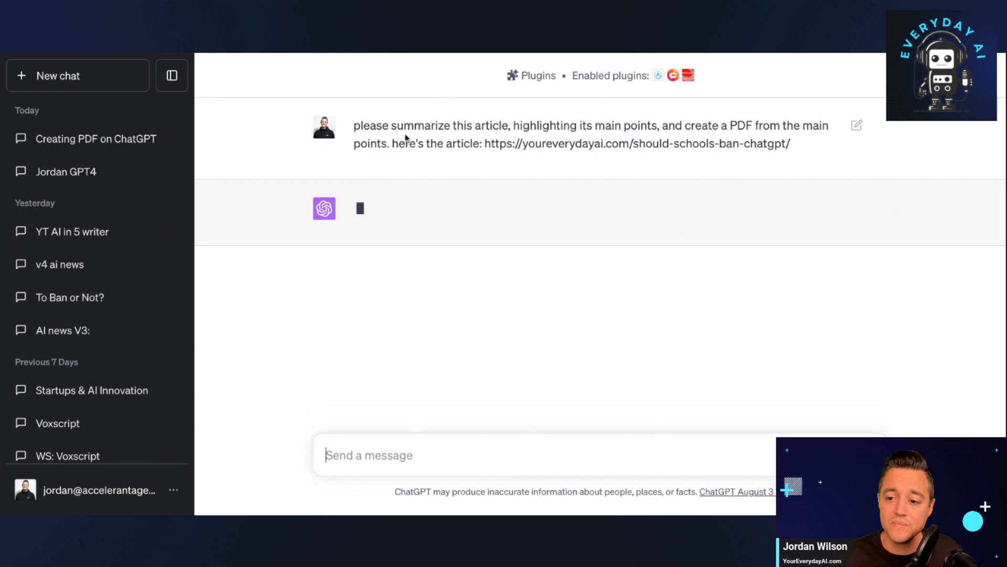
mouse_move(660, 77)
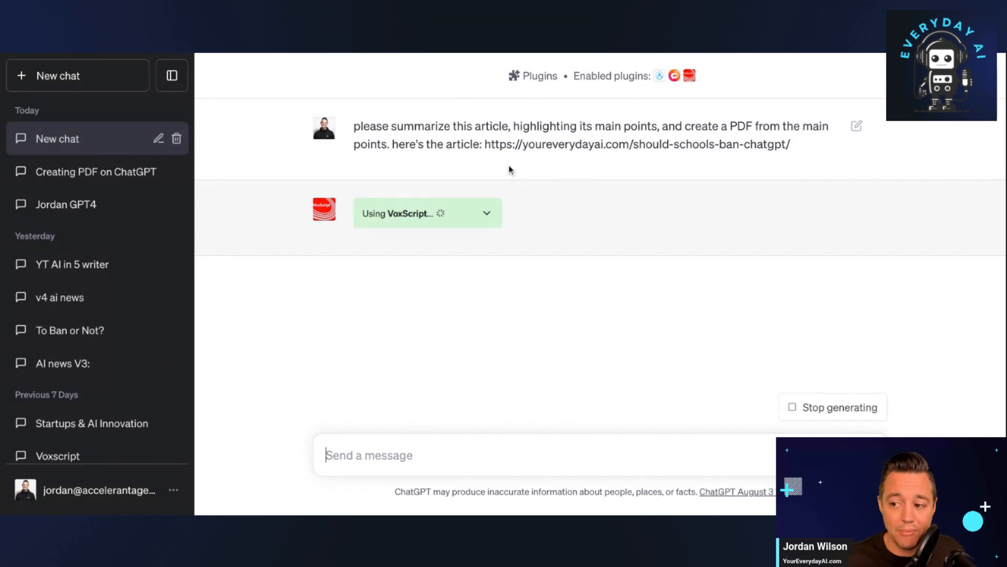
mouse_move(490, 162)
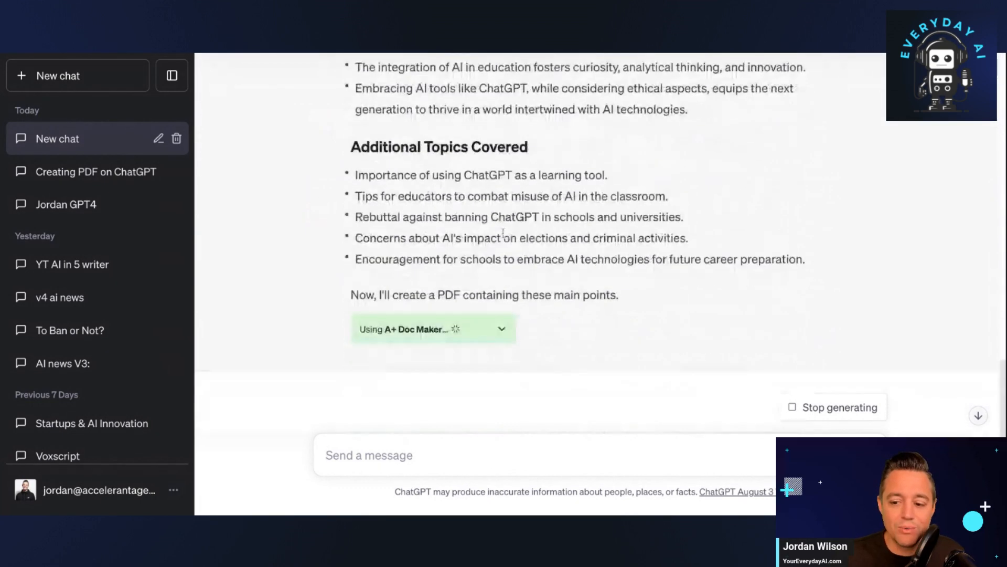
- Select the returned response text while the Download the PDF link is provided
double_click(409, 294)
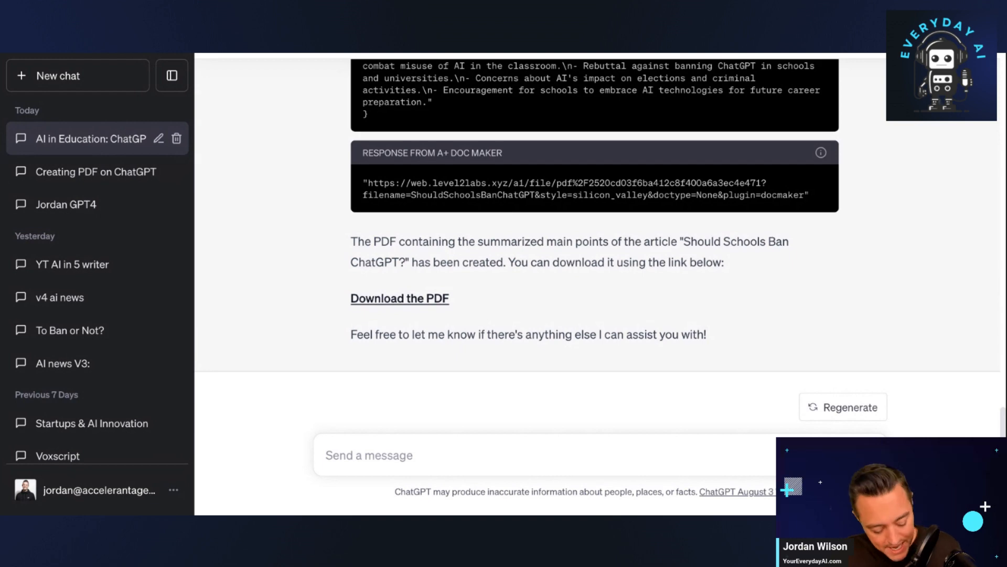
mouse_move(611, 455)
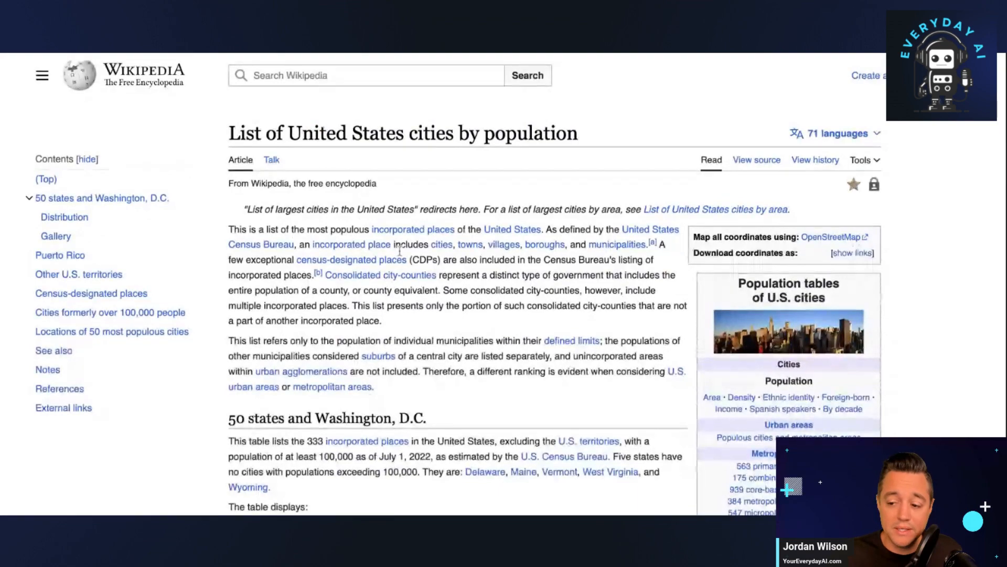
- Scroll the List of United States cities by population page down to the rankings table
scroll("down", 3)
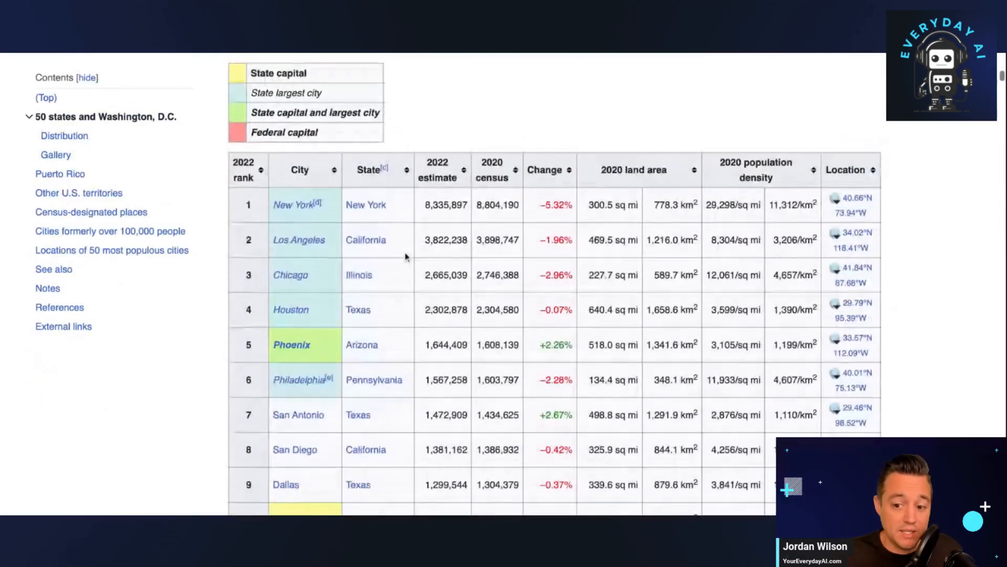
mouse_move(293, 205)
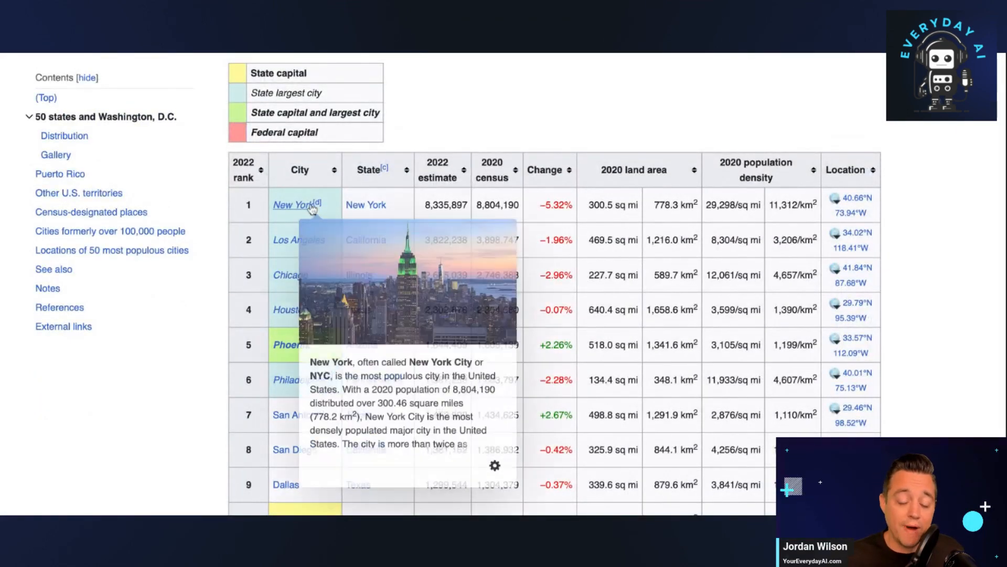
mouse_move(233, 234)
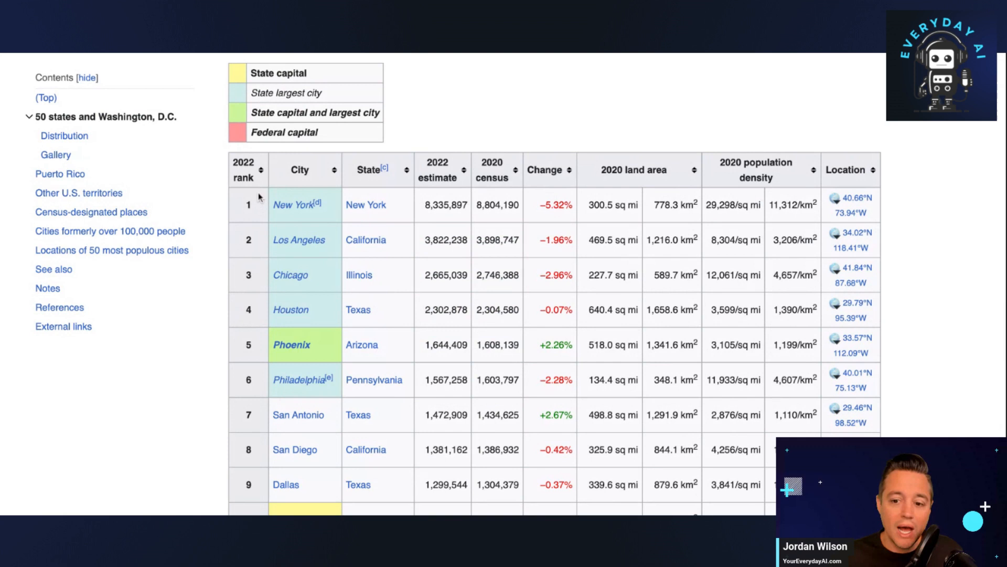
mouse_move(305, 180)
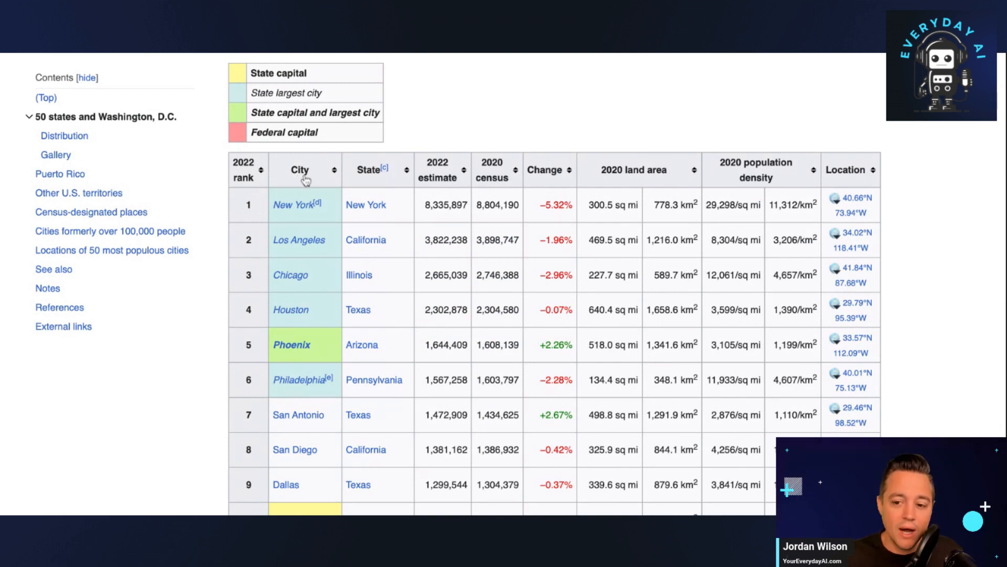
mouse_move(306, 182)
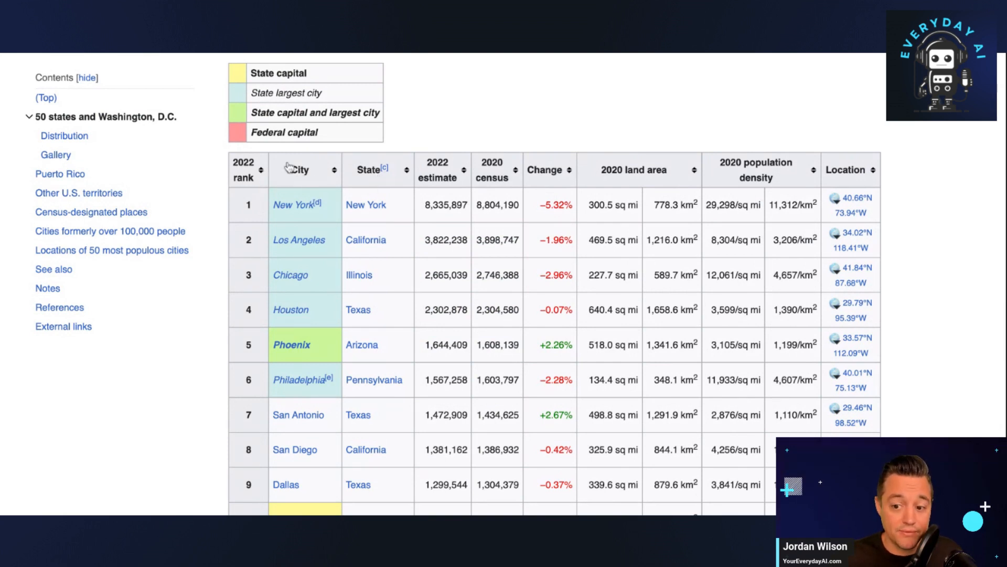
mouse_move(507, 151)
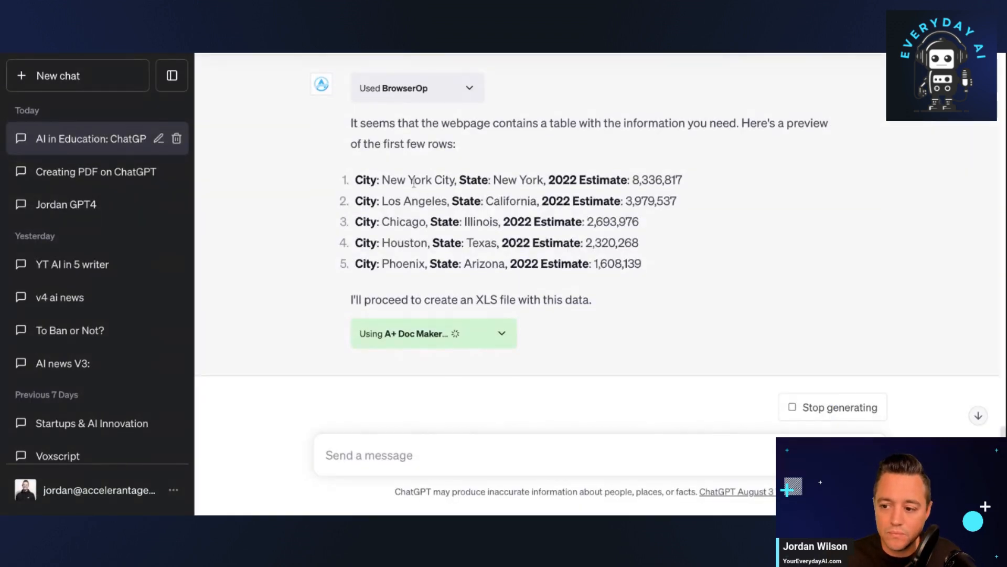
- Scroll through the expanded A+ Doc Maker request showing city, state and 2022 estimate data
scroll("up", 3)
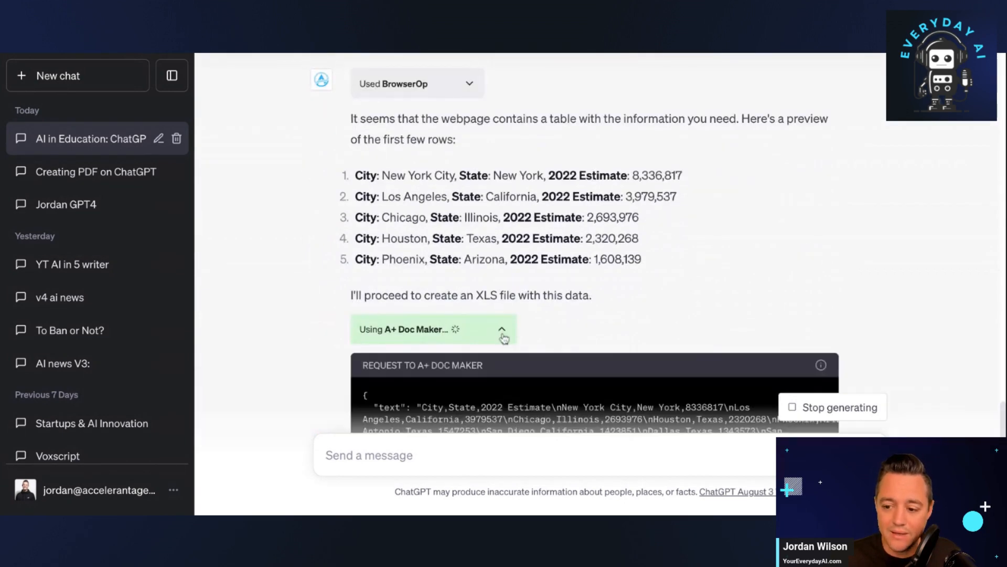
scroll("down", 3)
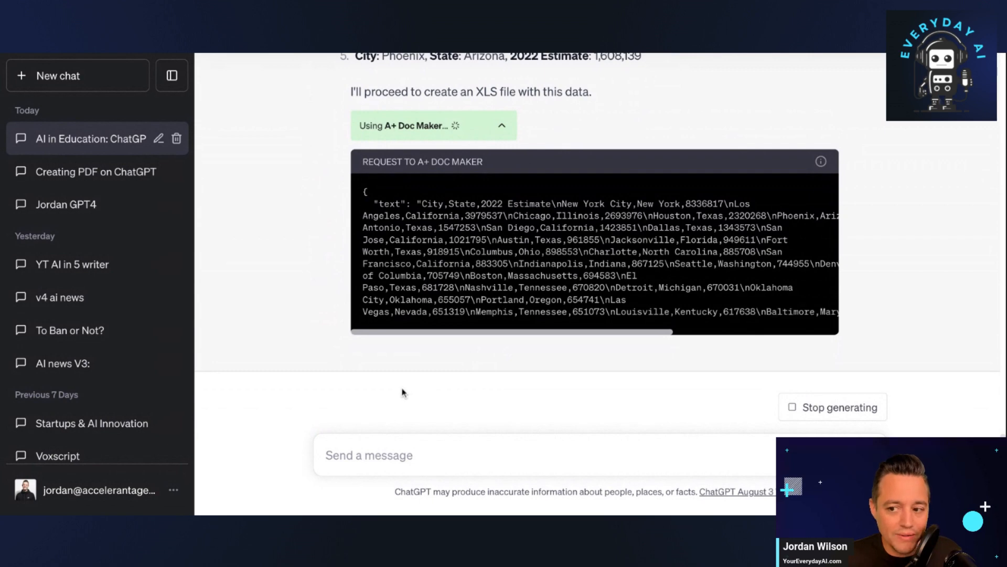
scroll("down", 3)
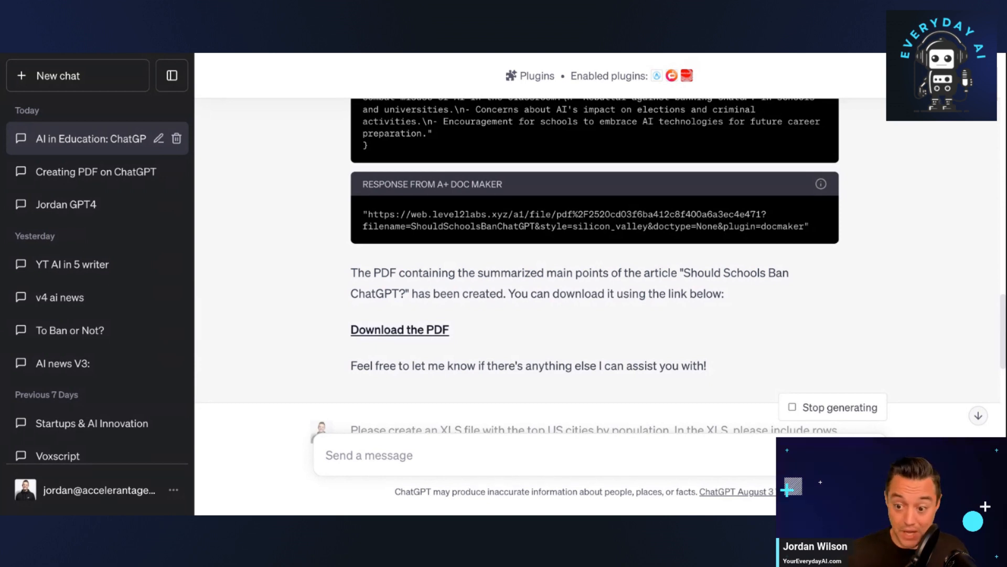
scroll("down", 3)
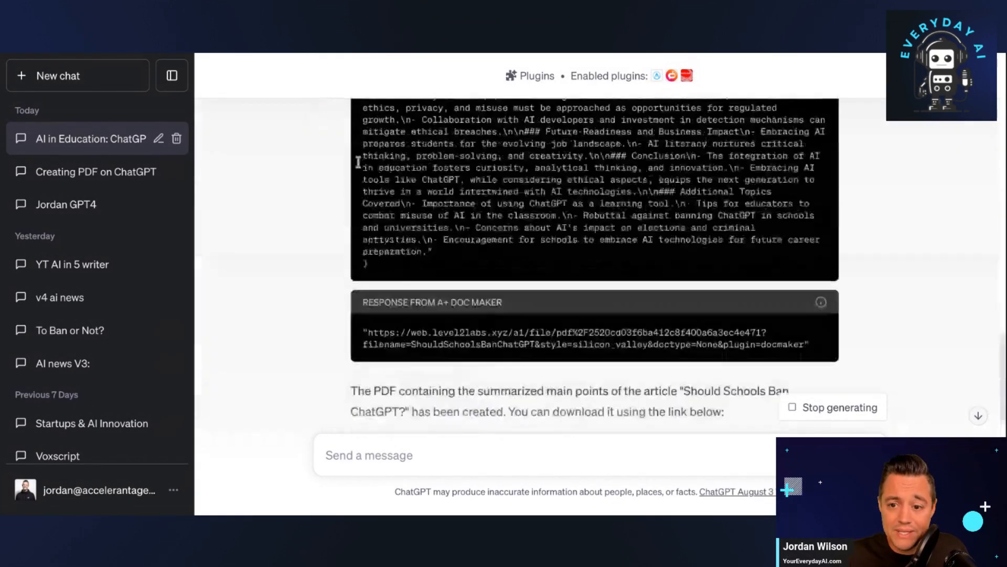
scroll("down", 3)
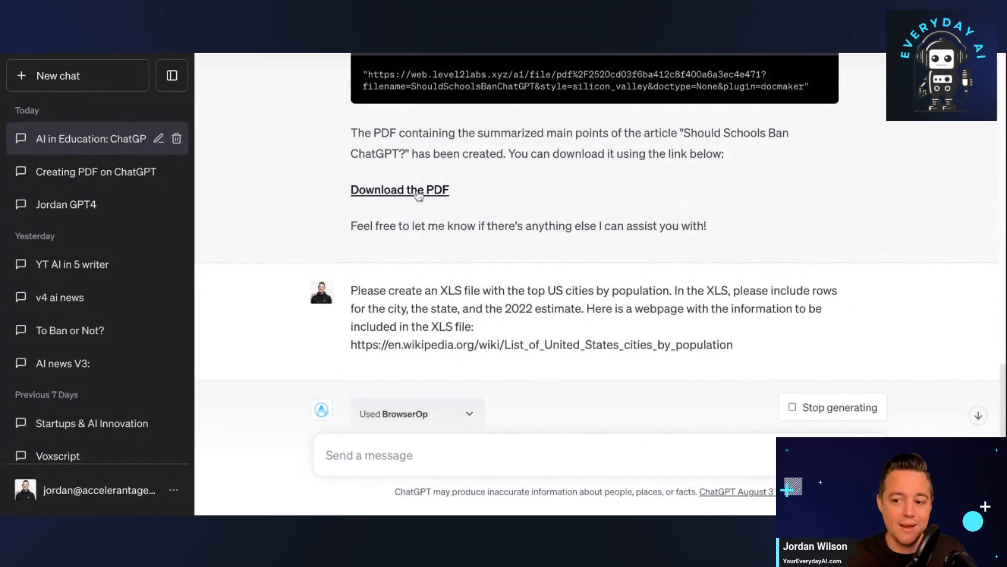
scroll("down", 3)
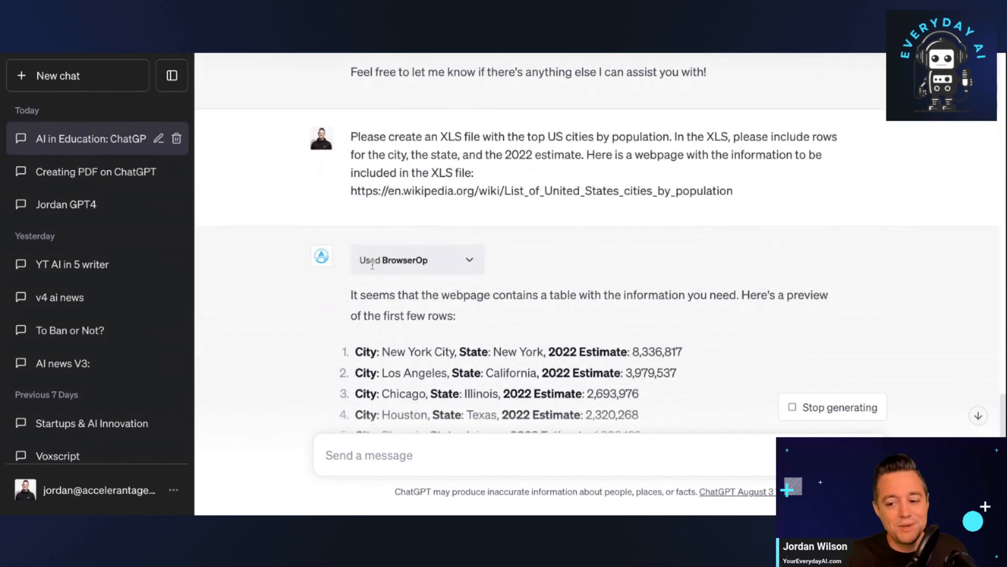
scroll("down", 3)
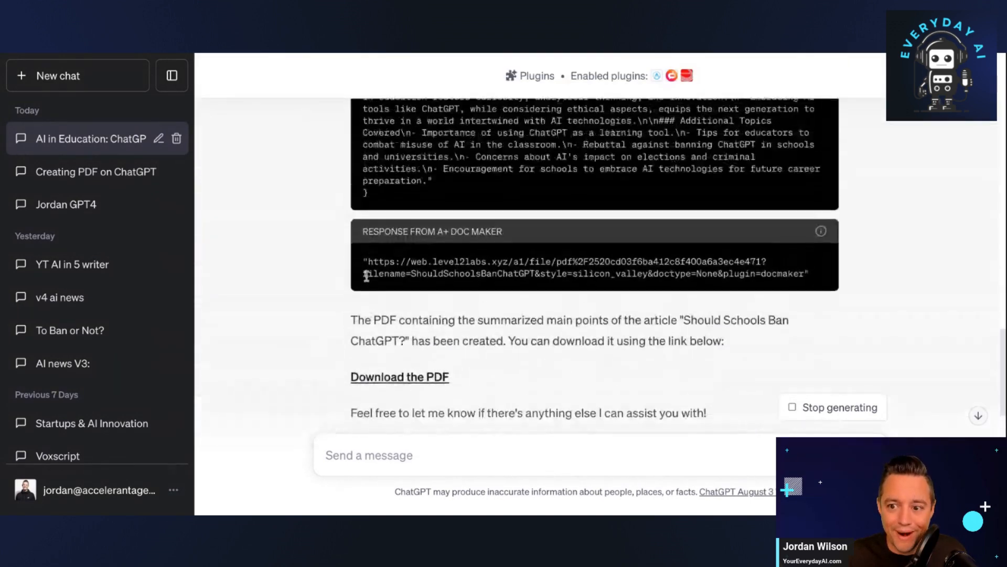